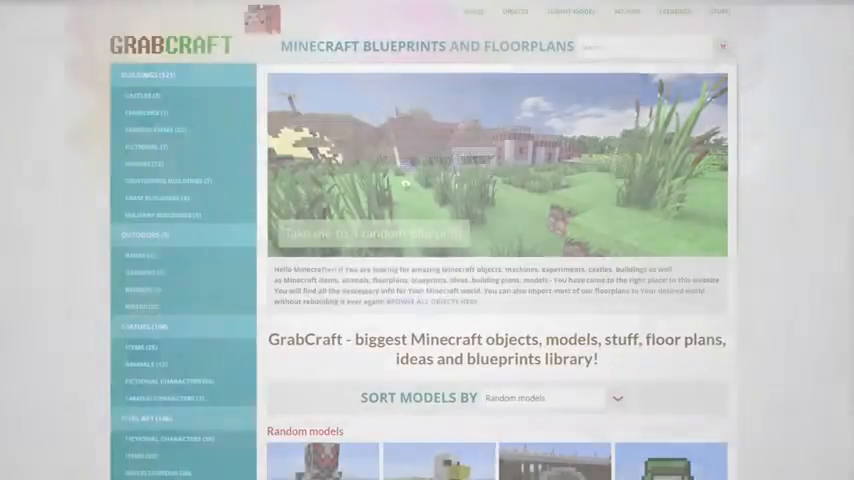
pyautogui.scroll(-3)
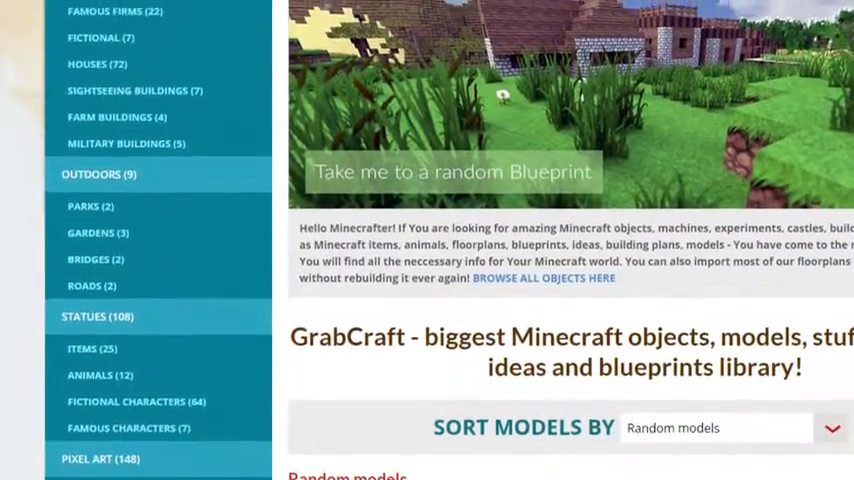
pyautogui.scroll(3)
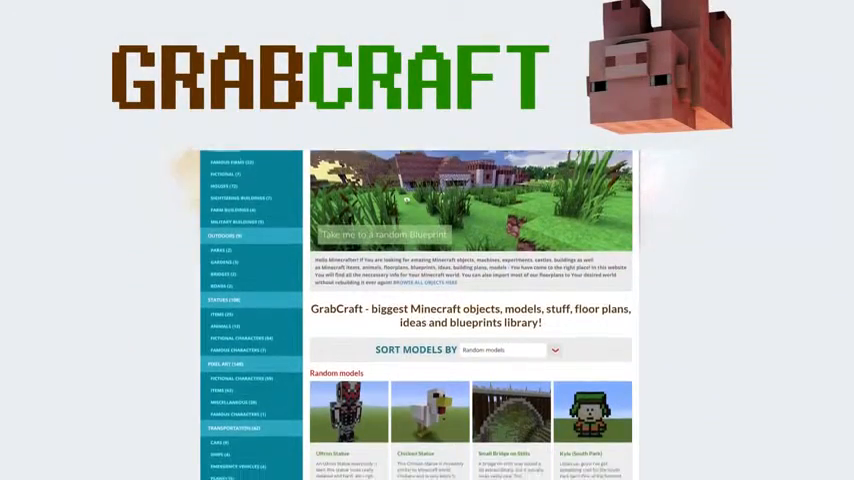
pyautogui.scroll(-3)
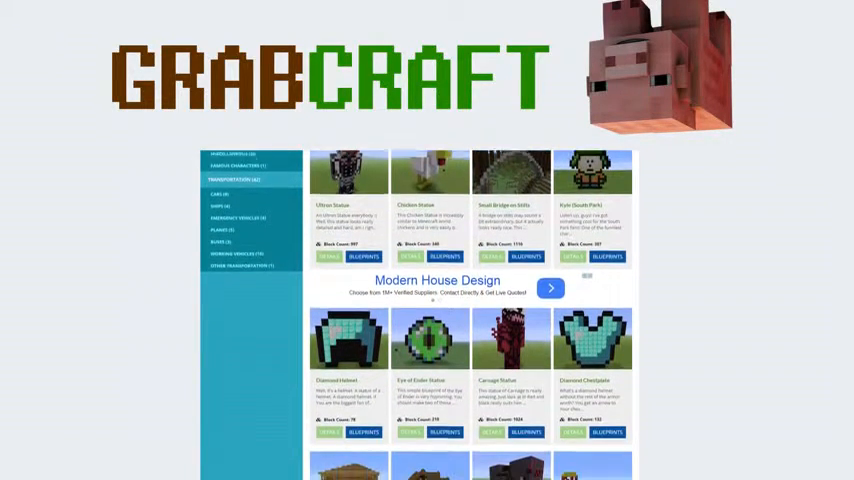
pyautogui.scroll(-3)
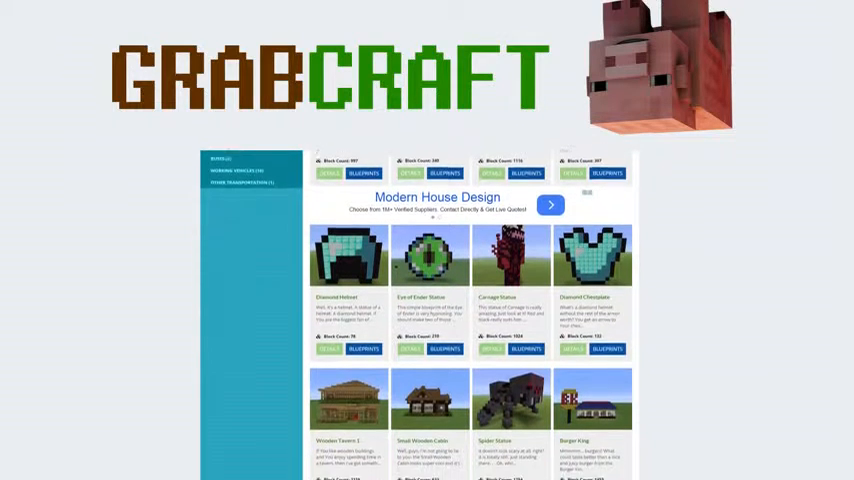
pyautogui.scroll(-3)
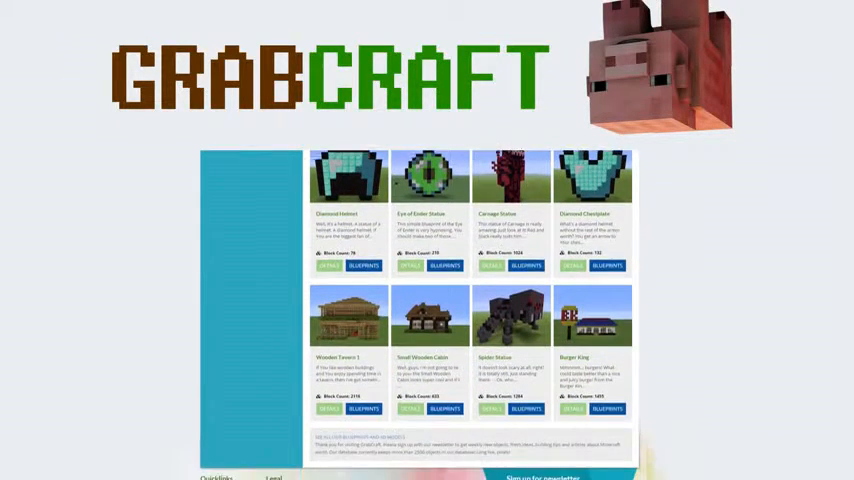
pyautogui.scroll(-3)
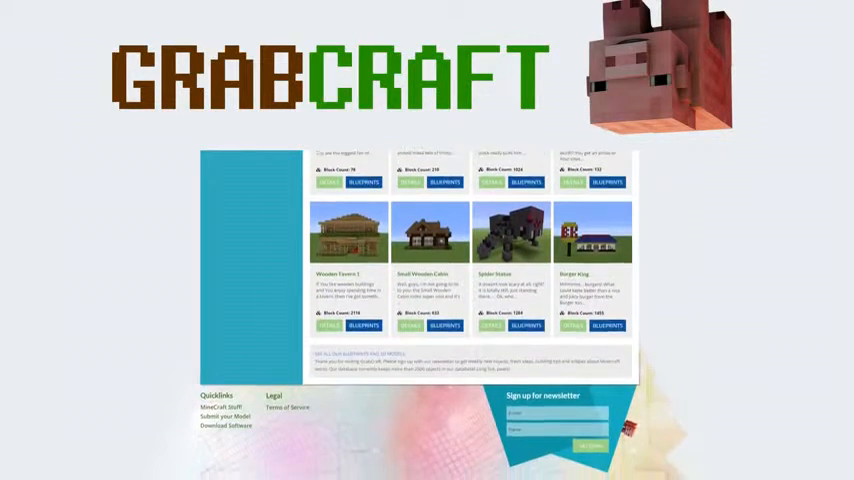
pyautogui.scroll(-3)
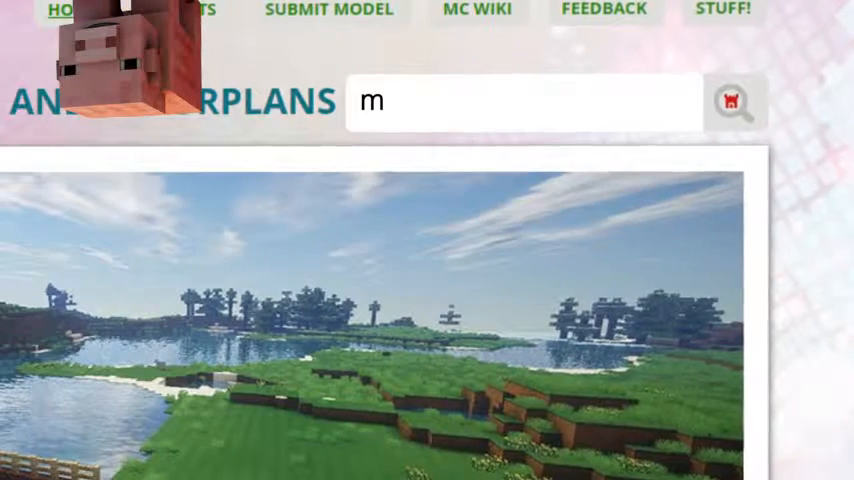
pyautogui.write('inion')
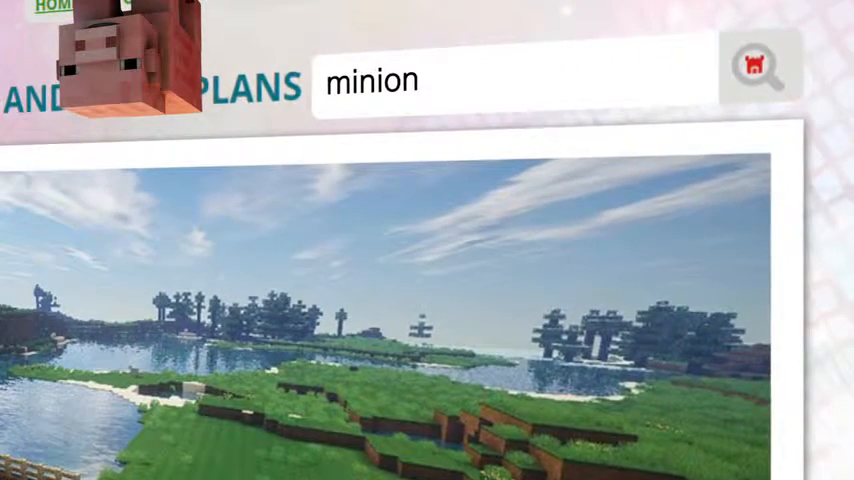